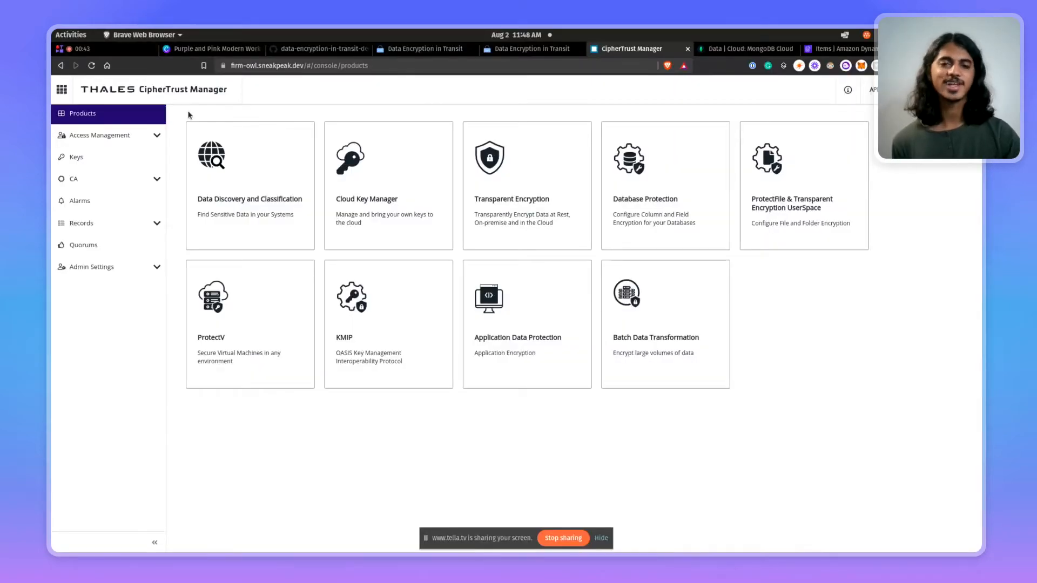
mouse_move(298, 176)
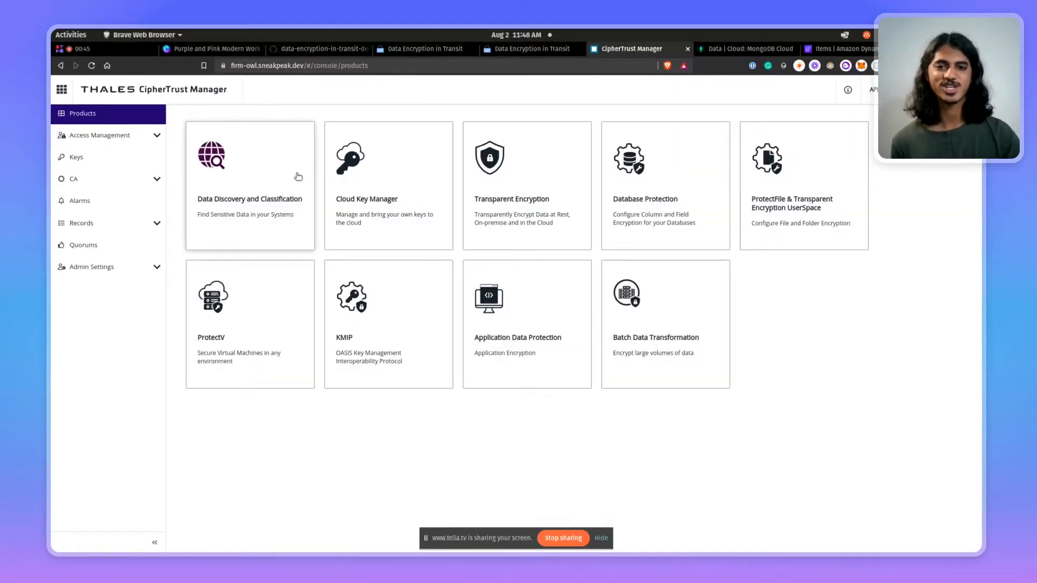
Add a new Application Data Protection application named demo-video with the DPG connector
left_click(517, 314)
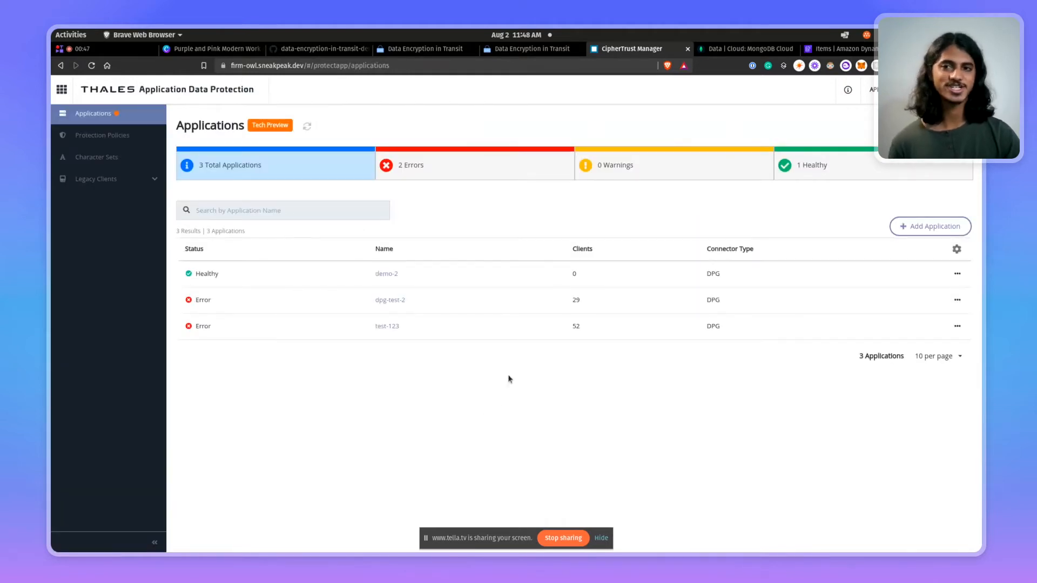
left_click(930, 227)
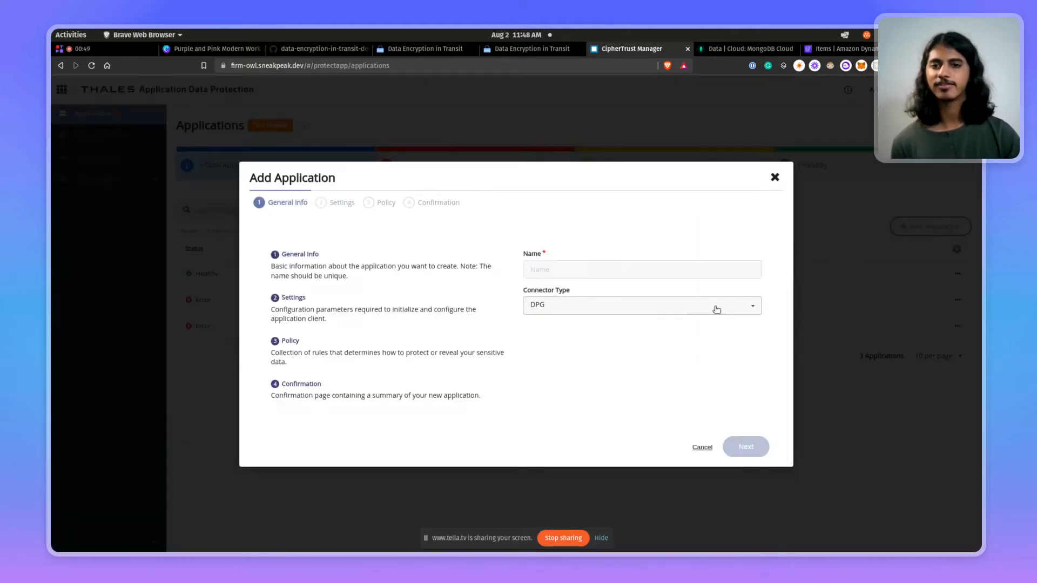
type("d")
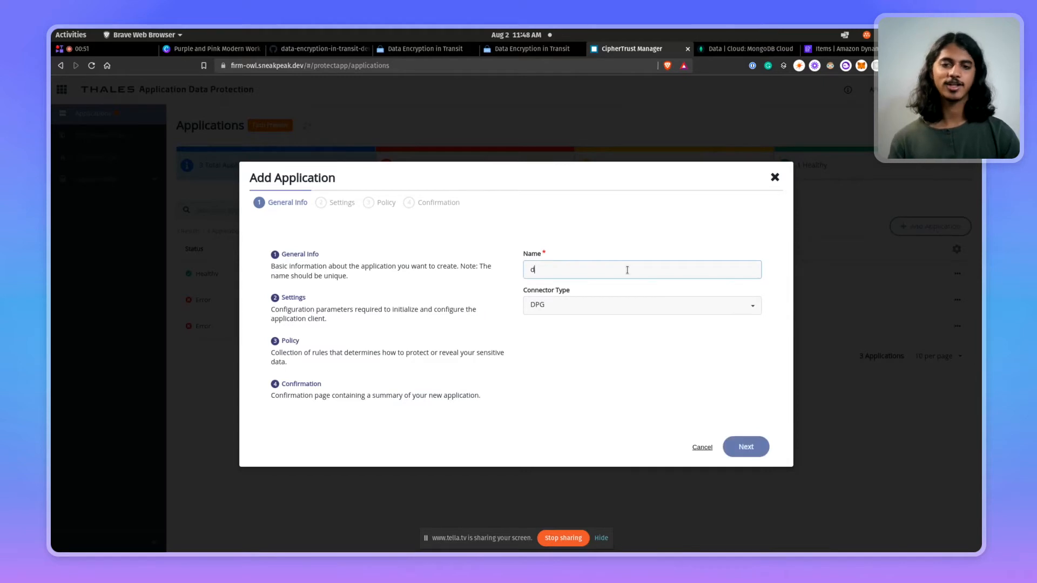
type("emo-video")
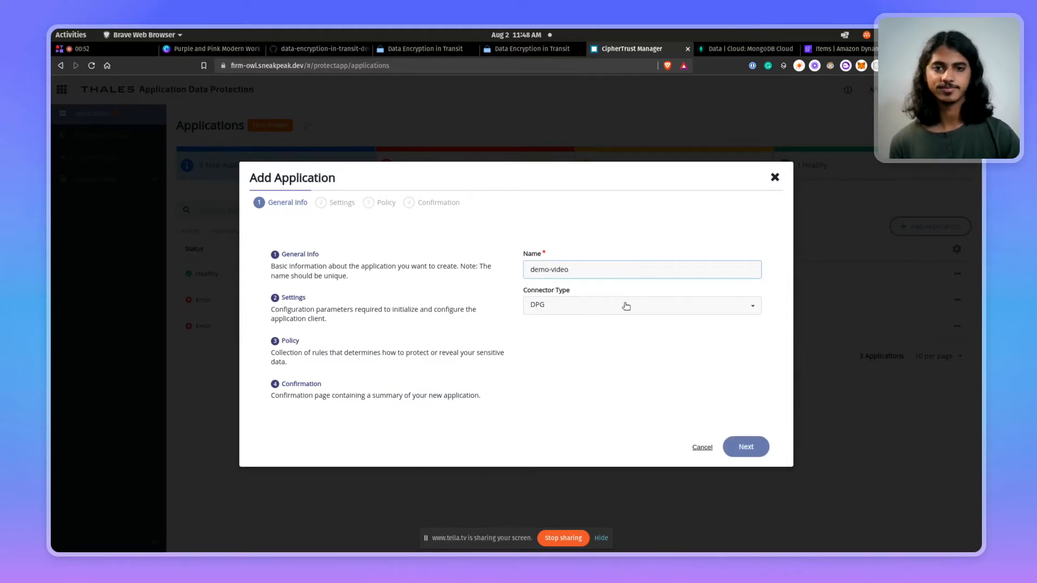
Advance past General Info and Network Configuration, keeping NAE port 8990, to the Policy step
left_click(746, 446)
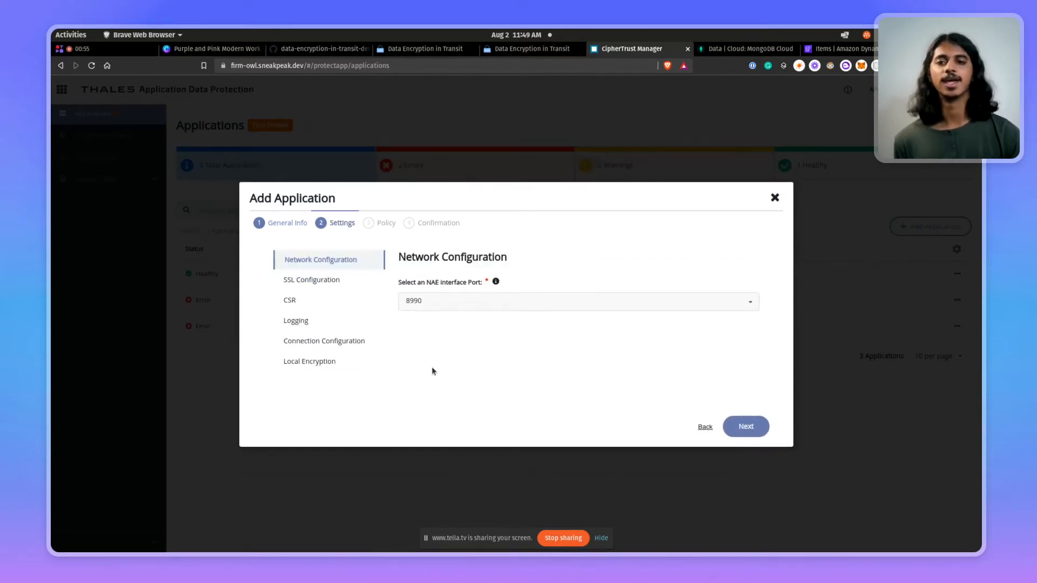
mouse_move(575, 318)
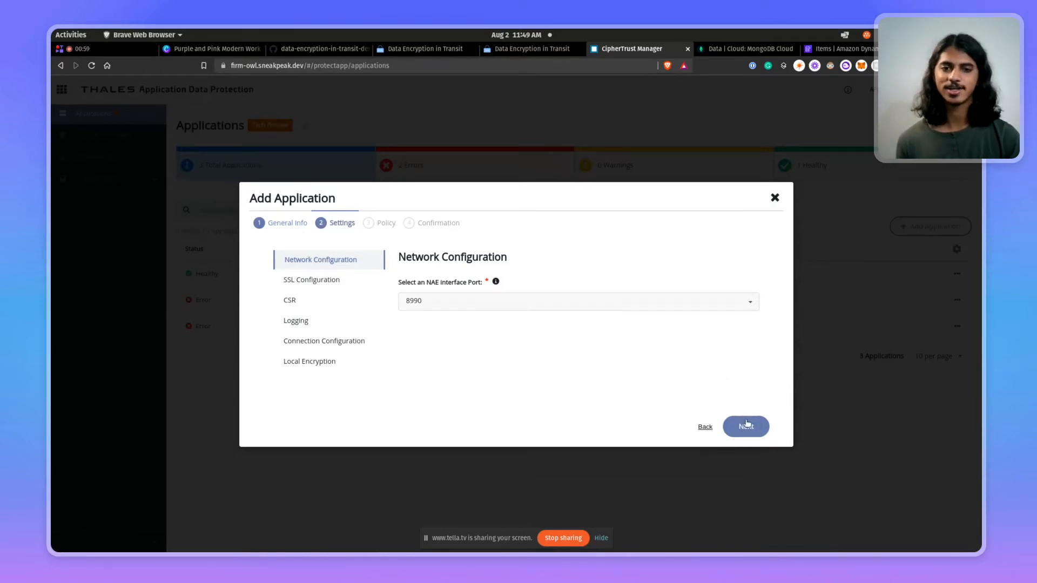
left_click(746, 426)
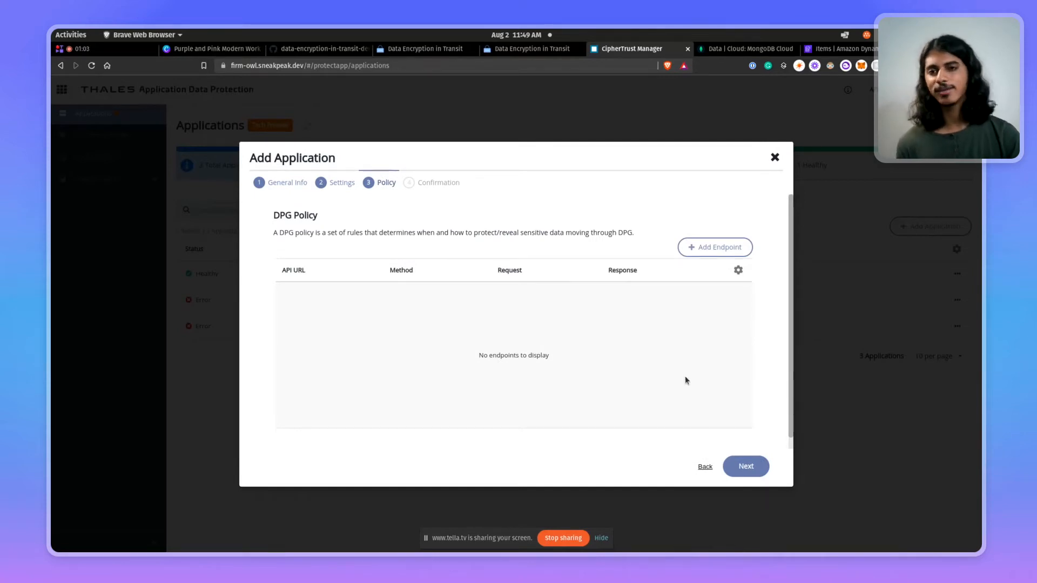
mouse_move(689, 378)
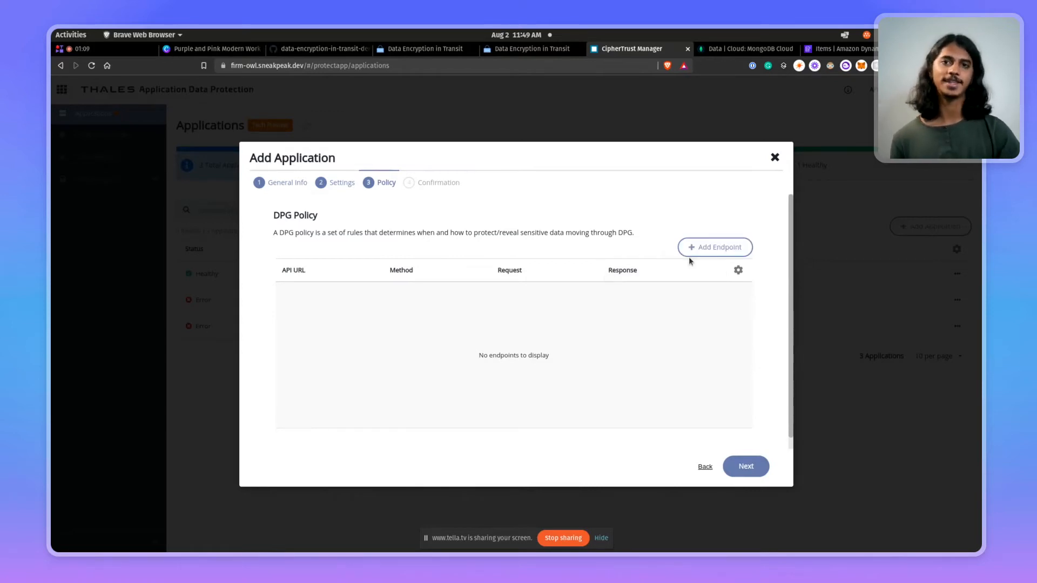
mouse_move(676, 254)
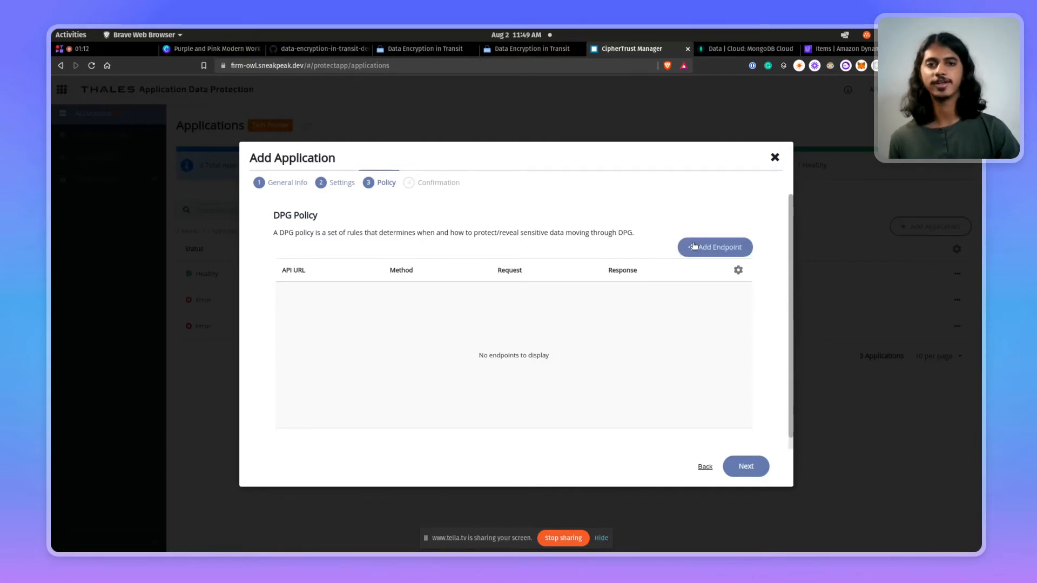
Start a new POST endpoint at /api/post-data
left_click(714, 247)
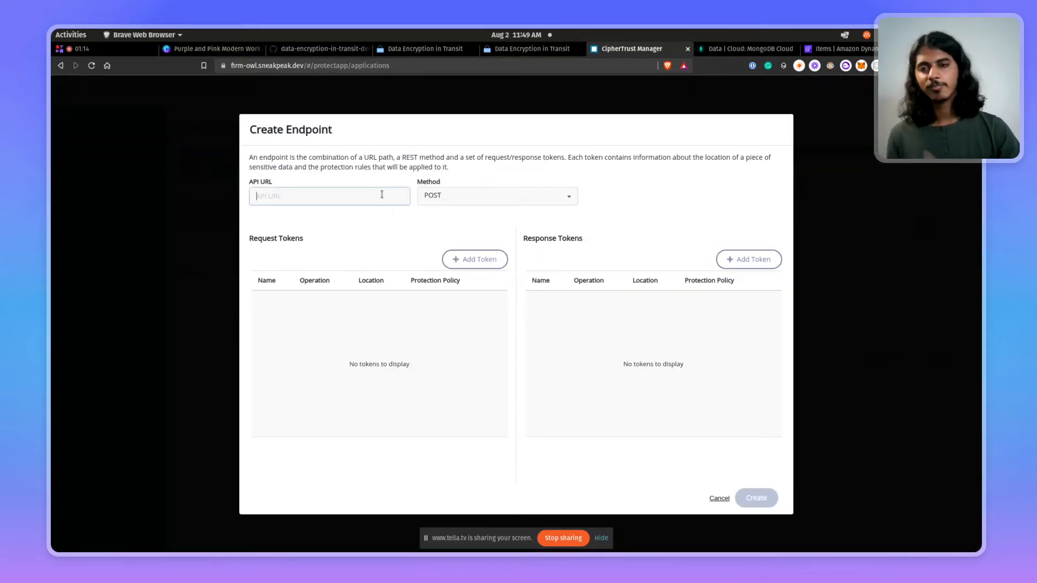
type("/api/")
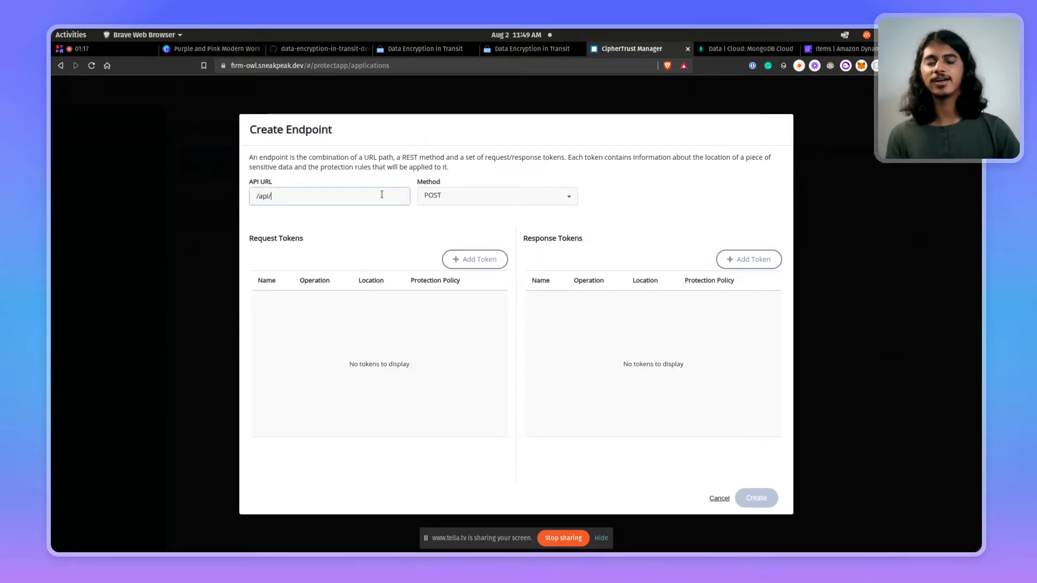
type("post-")
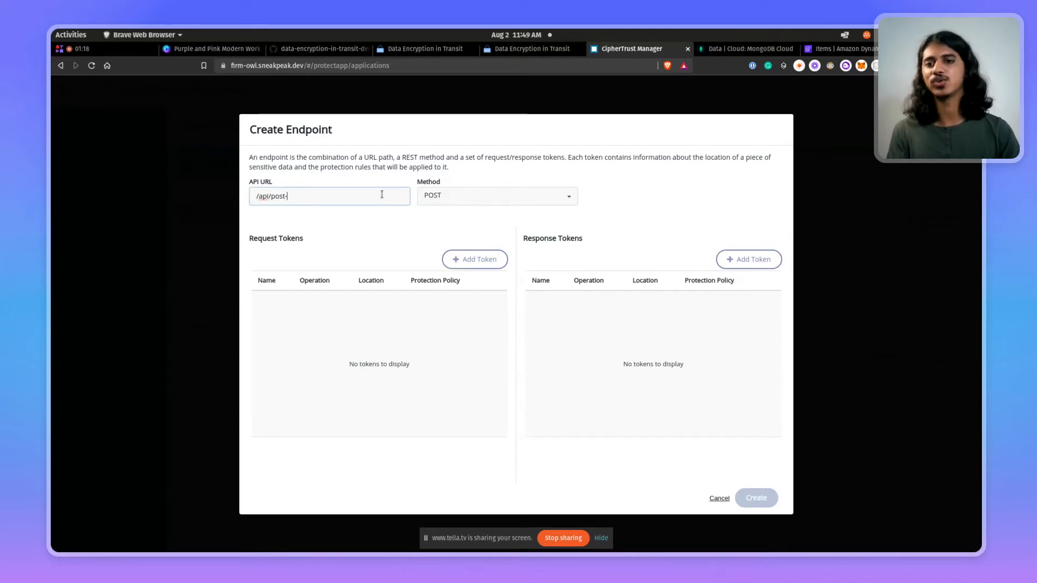
Add request token ssn, protected in JSON with the symmetric-encrypt-dpg-demo policy
left_click(475, 258)
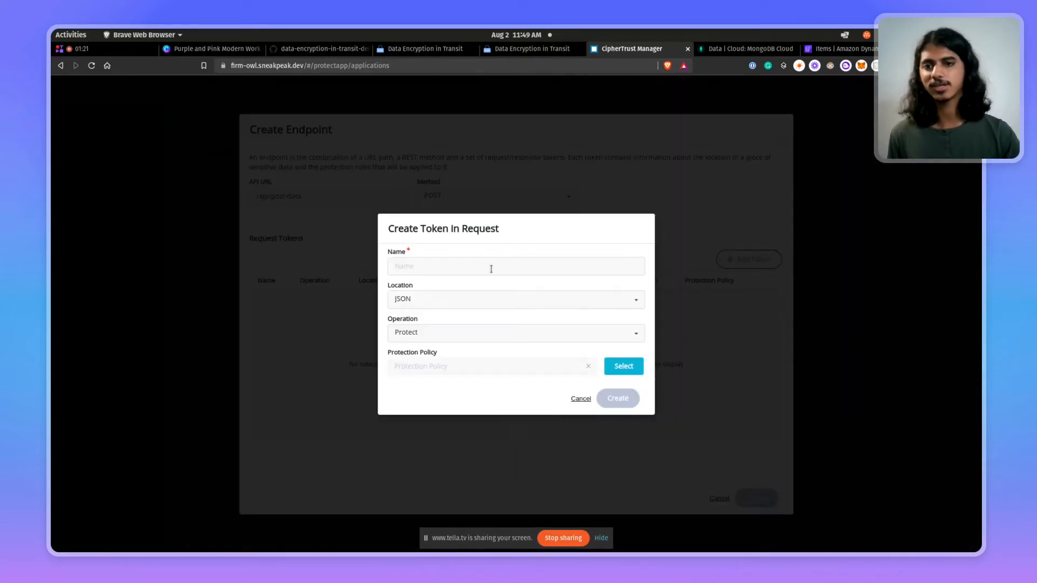
type("ss")
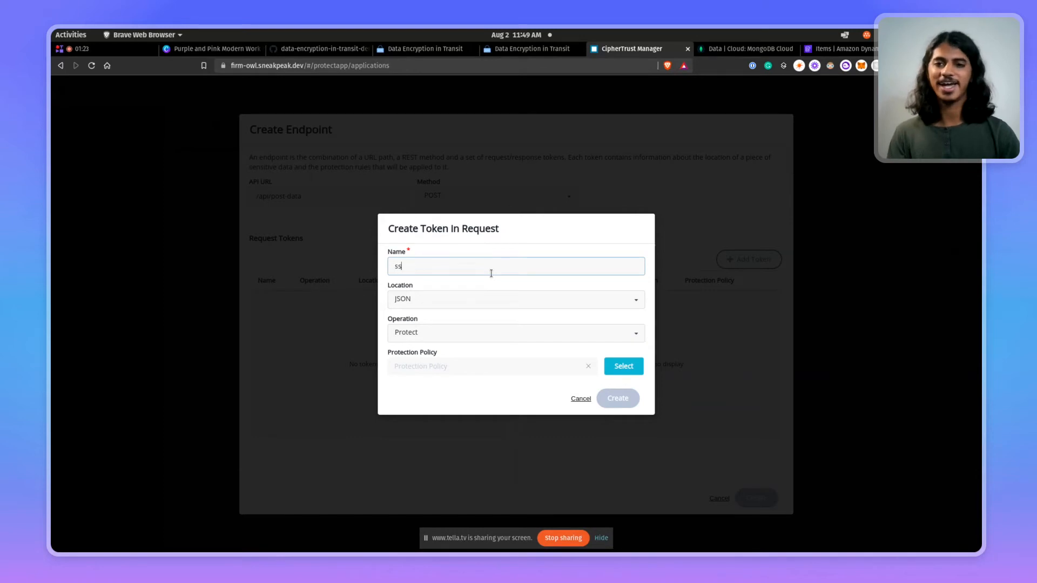
type("n")
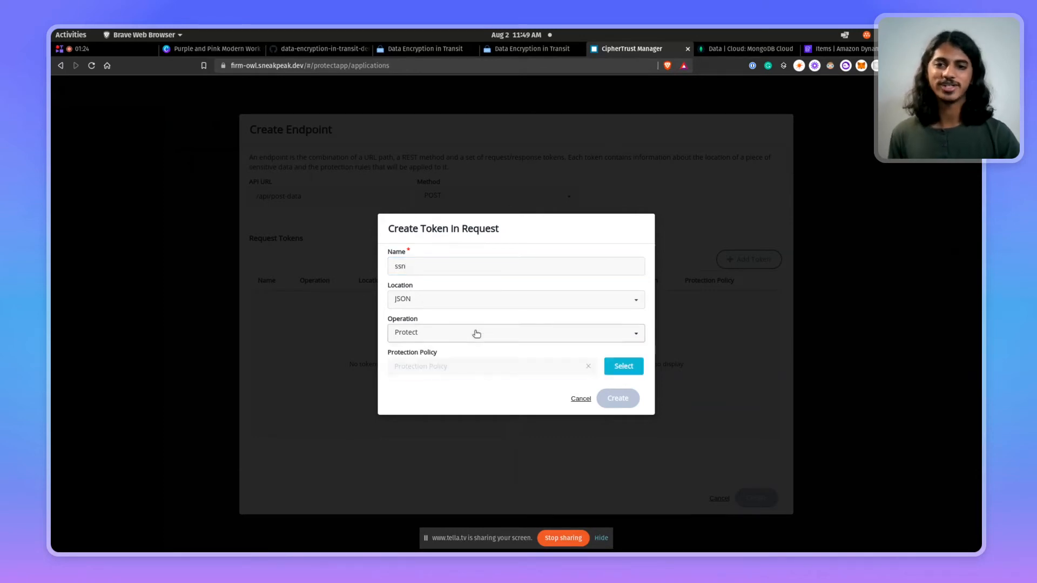
left_click(624, 366)
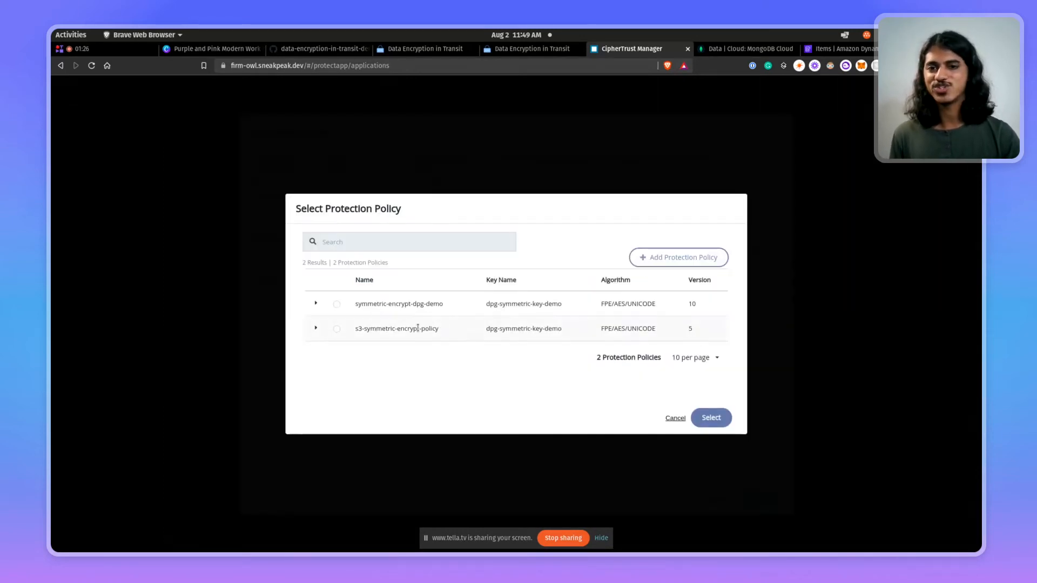
left_click(336, 303)
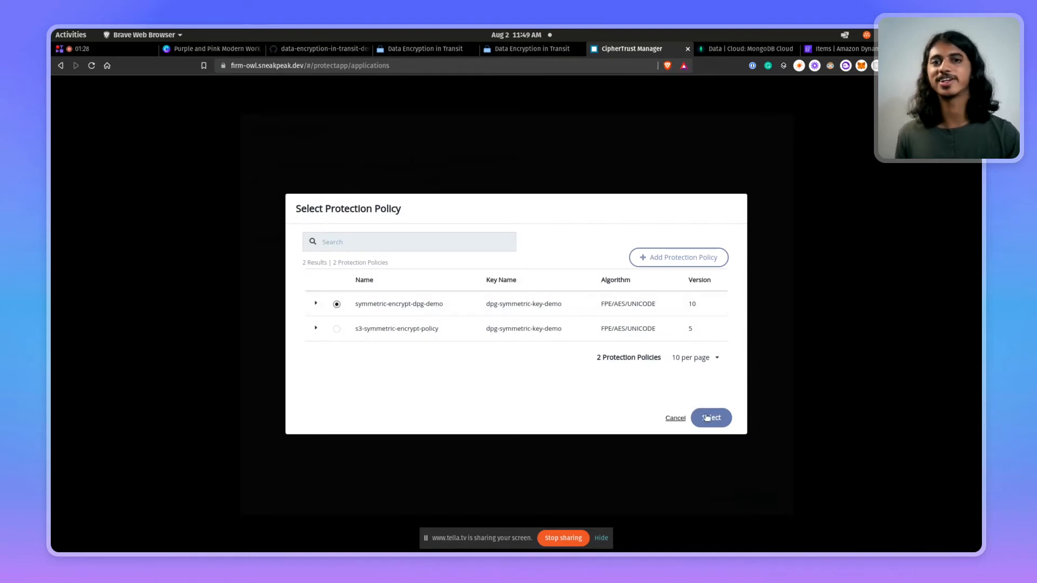
left_click(711, 417)
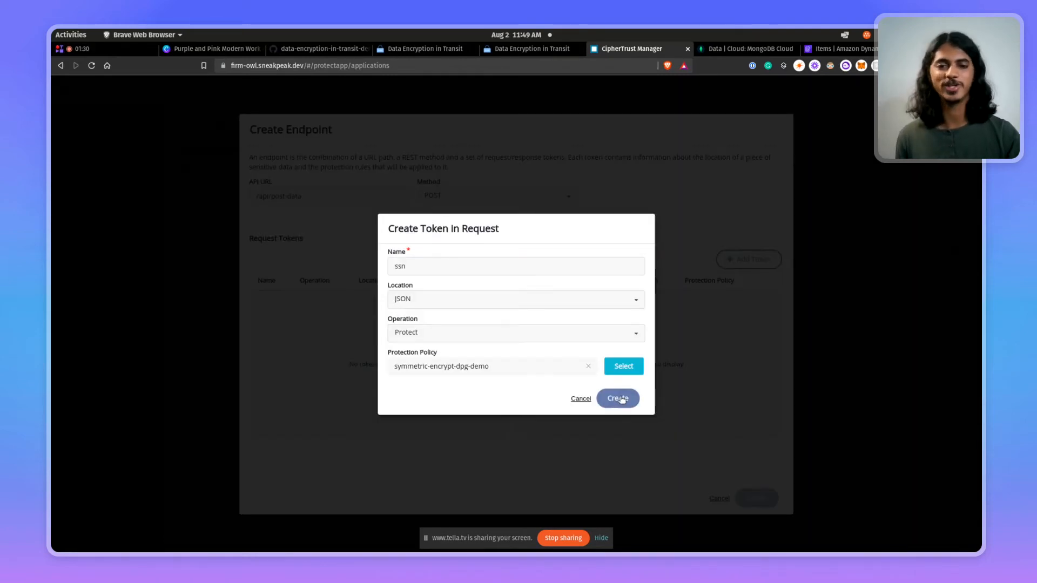
left_click(617, 399)
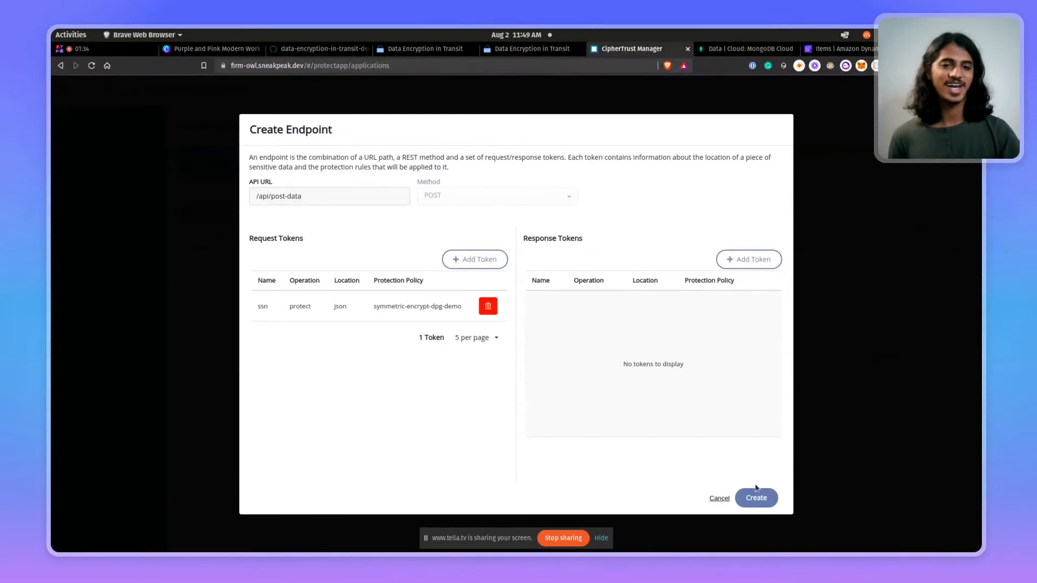
Create the /api/post-data endpoint, then save demo-video to issue its registration token
left_click(756, 498)
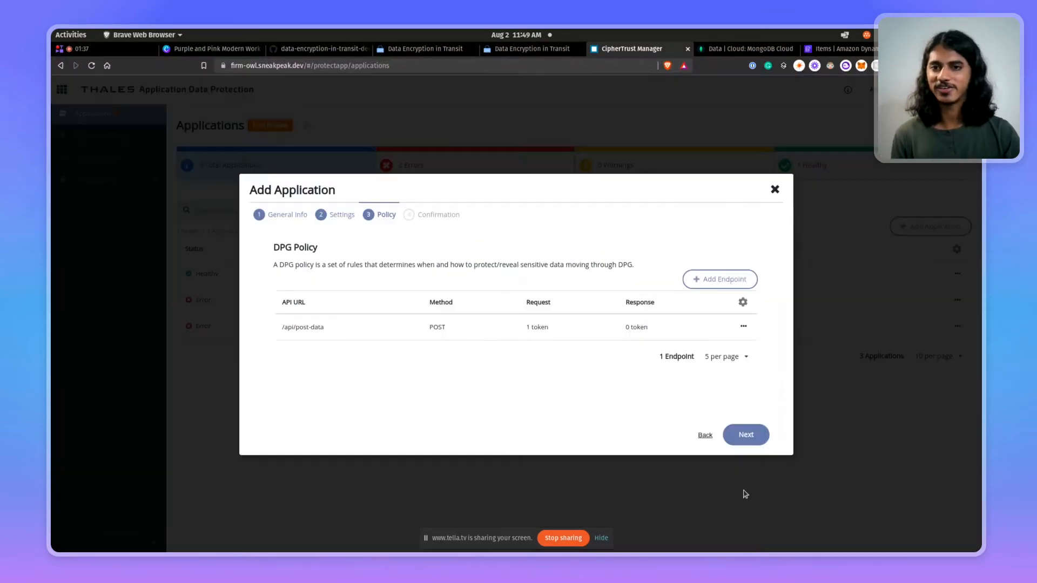
left_click(746, 435)
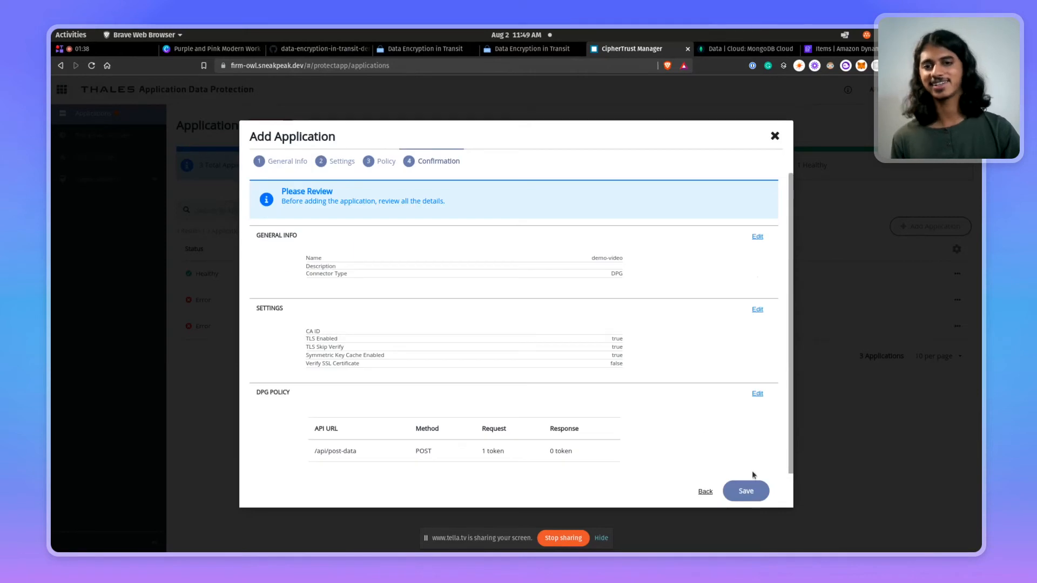
left_click(745, 491)
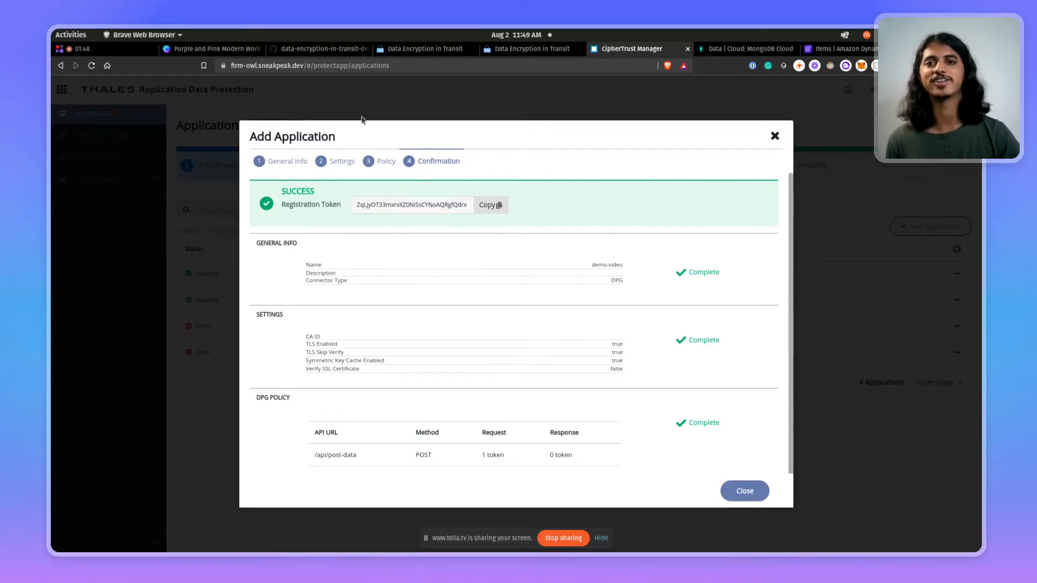
mouse_move(455, 191)
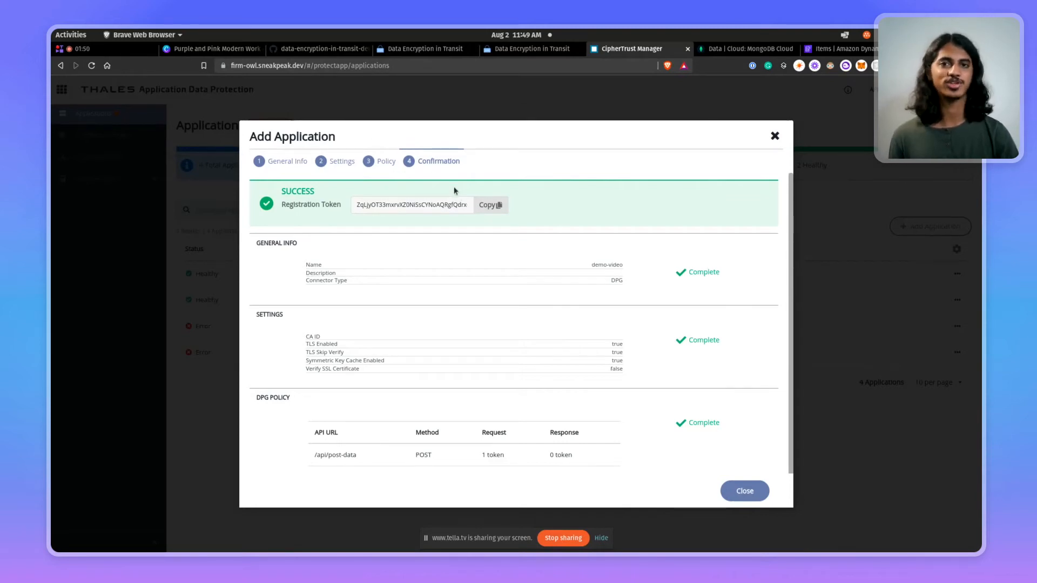
Review docker-compose.yml's REG_TOKEN, then open the repo's main-yak.sneakpeak.dev demo site
left_click(319, 49)
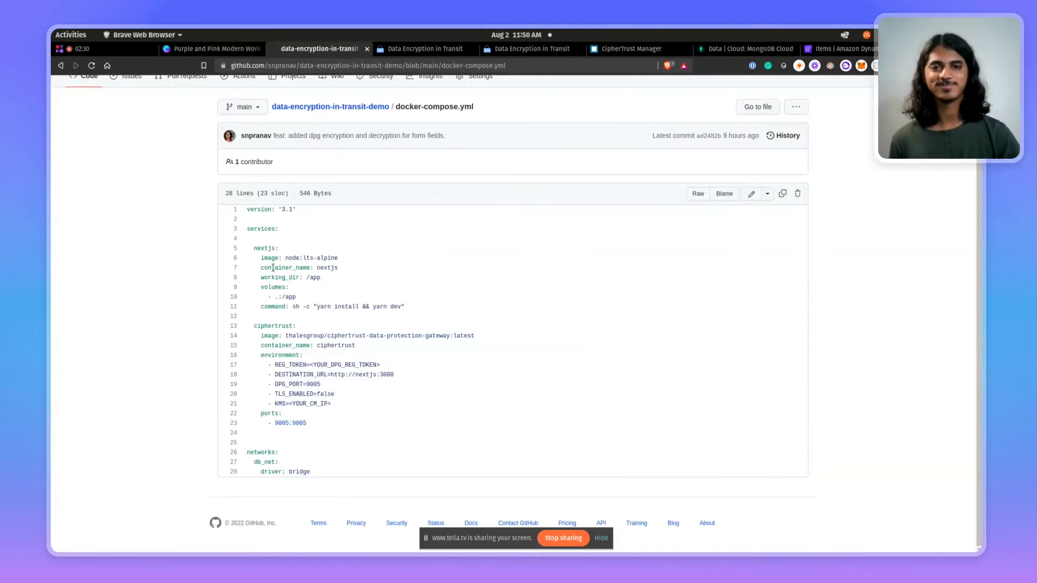
mouse_move(286, 277)
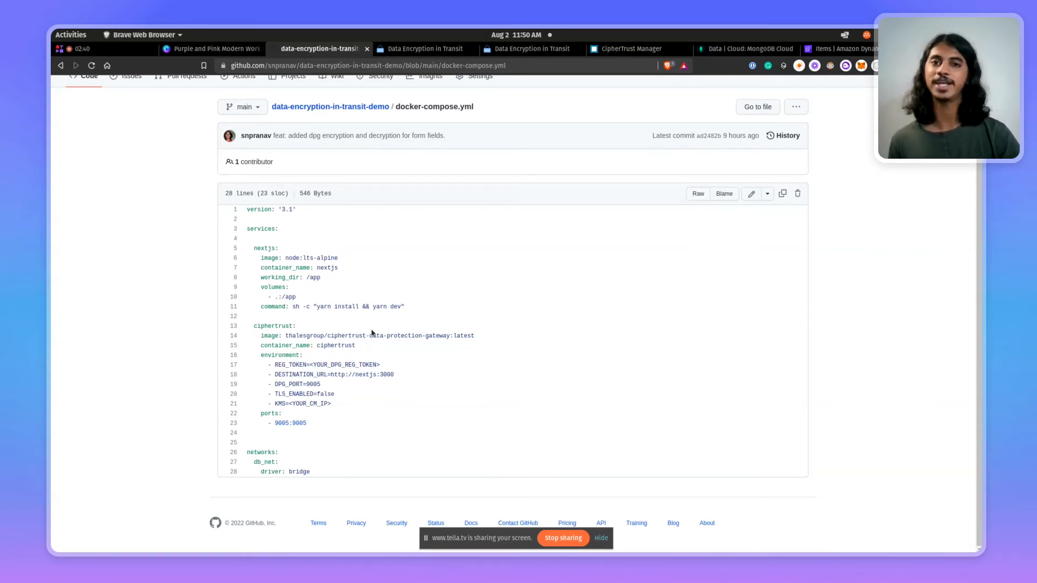
mouse_move(495, 203)
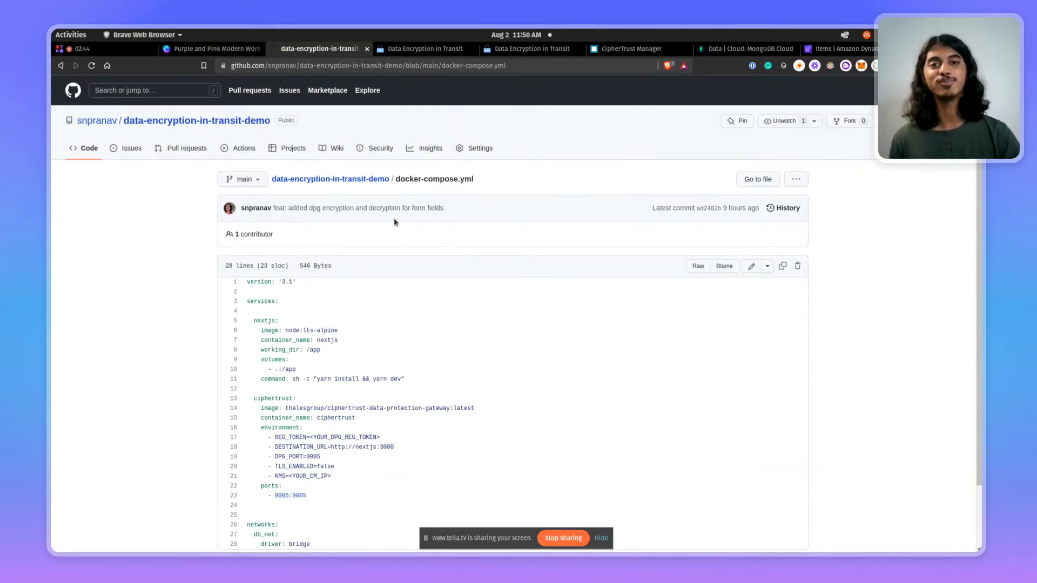
mouse_move(365, 189)
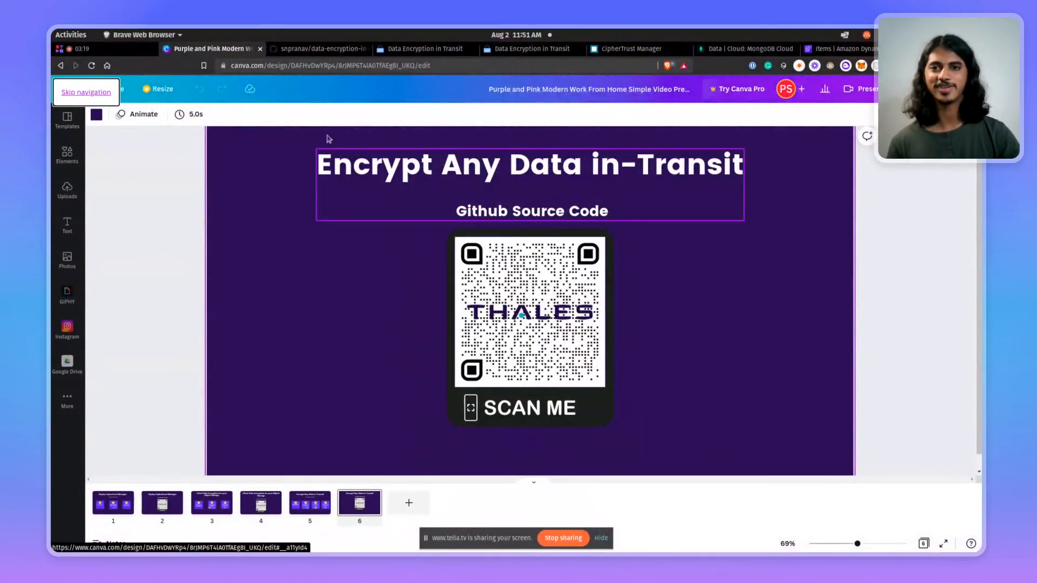
left_click(317, 49)
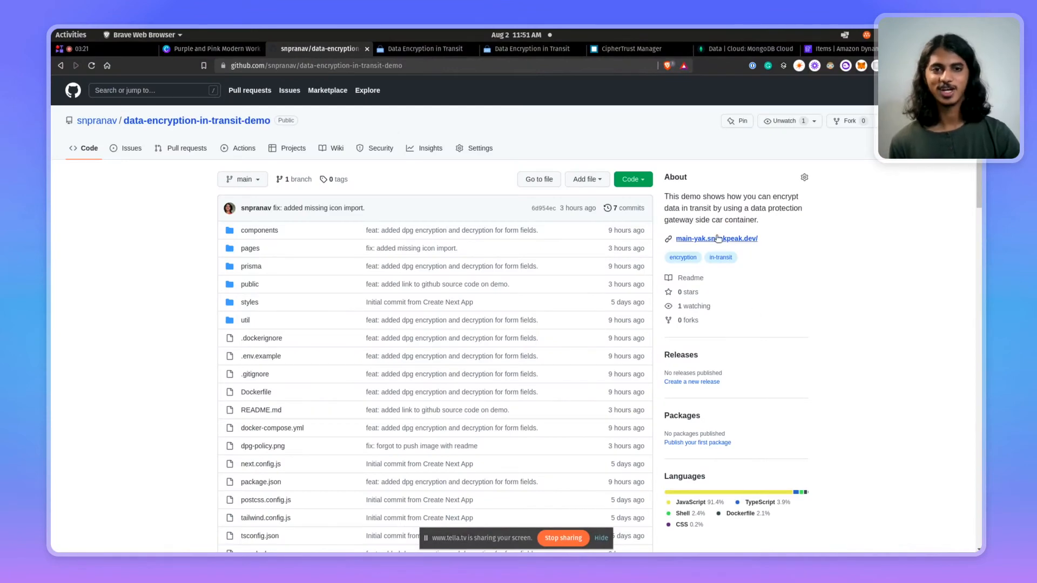
left_click(716, 238)
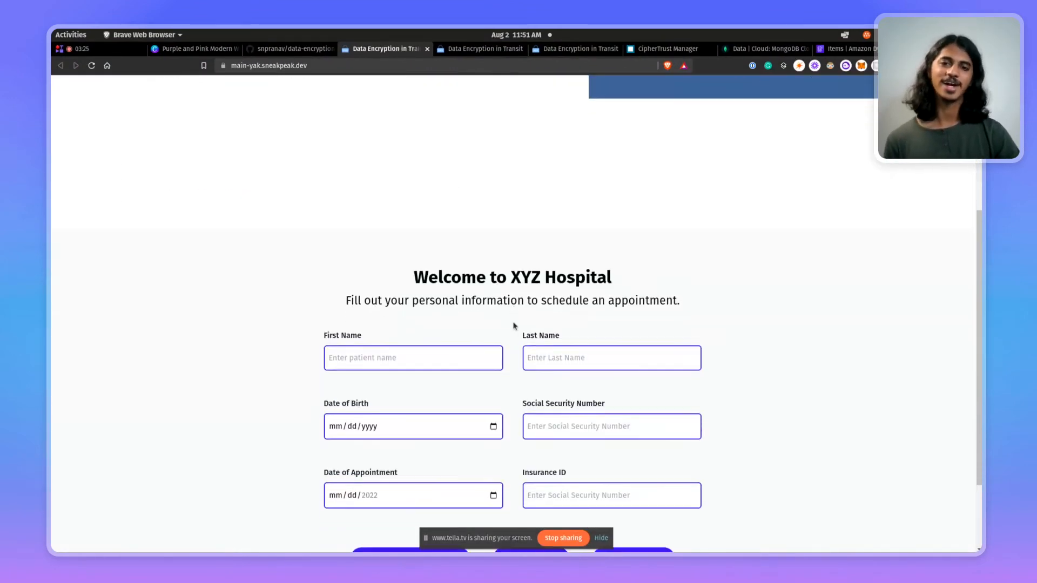
scroll("down", 3)
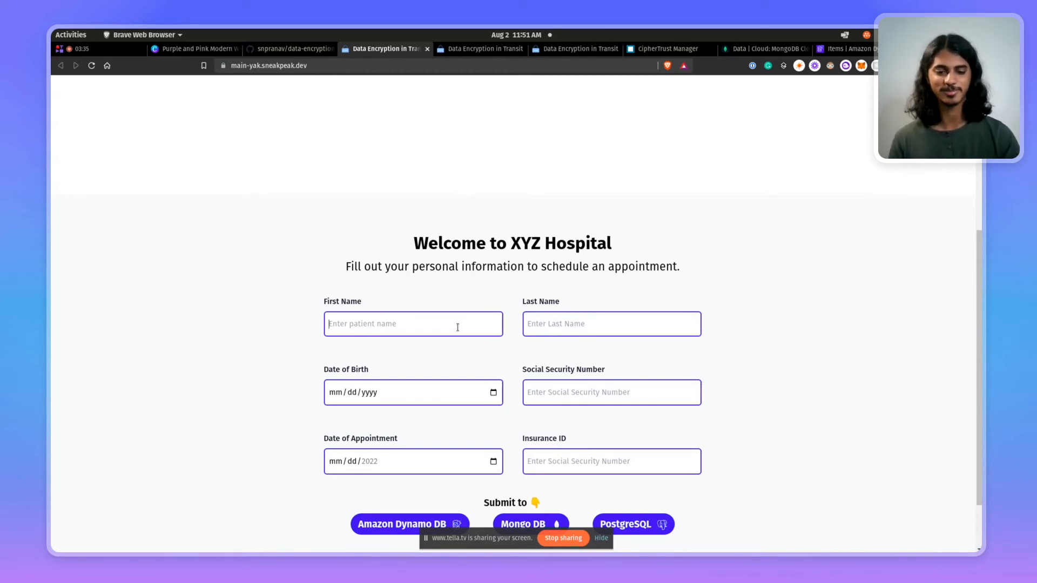
type("Pranav")
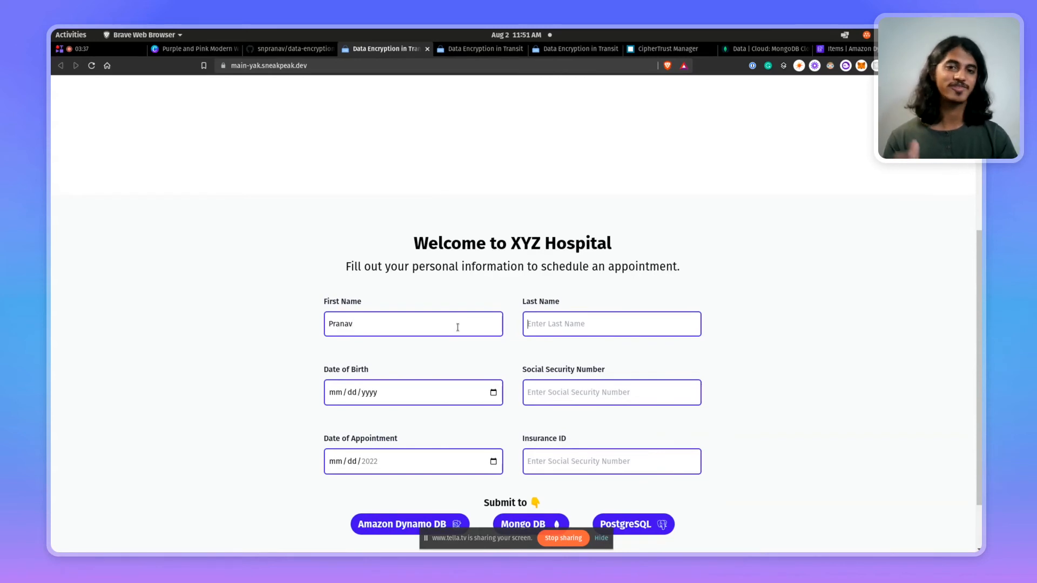
type("S")
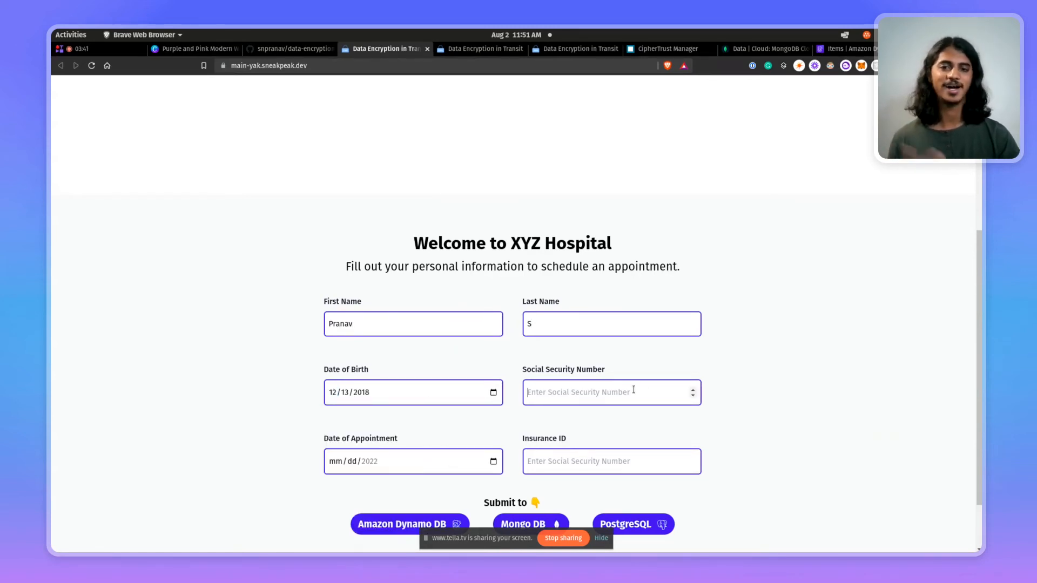
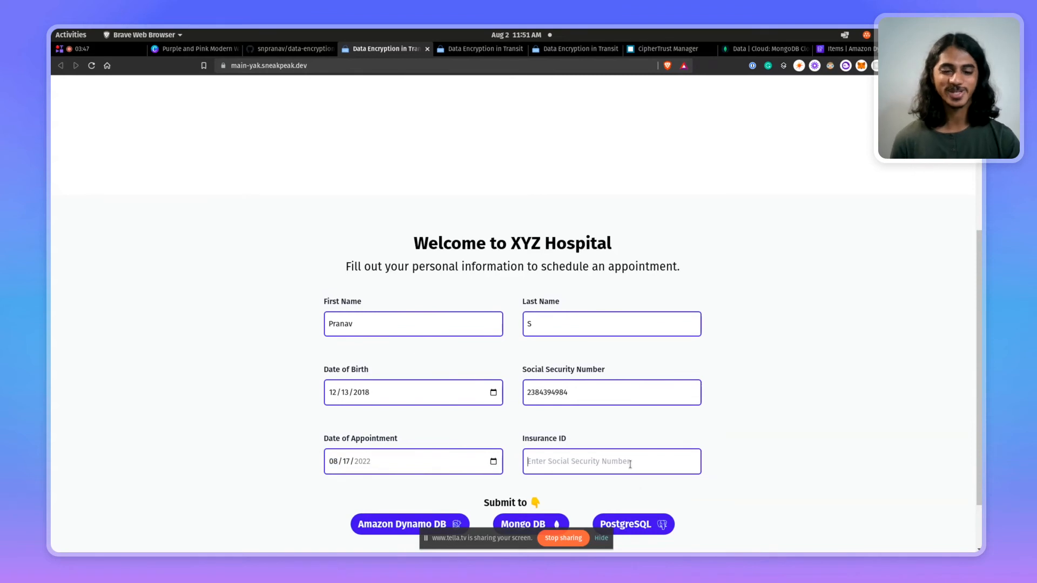
type("kjdsflkjdf")
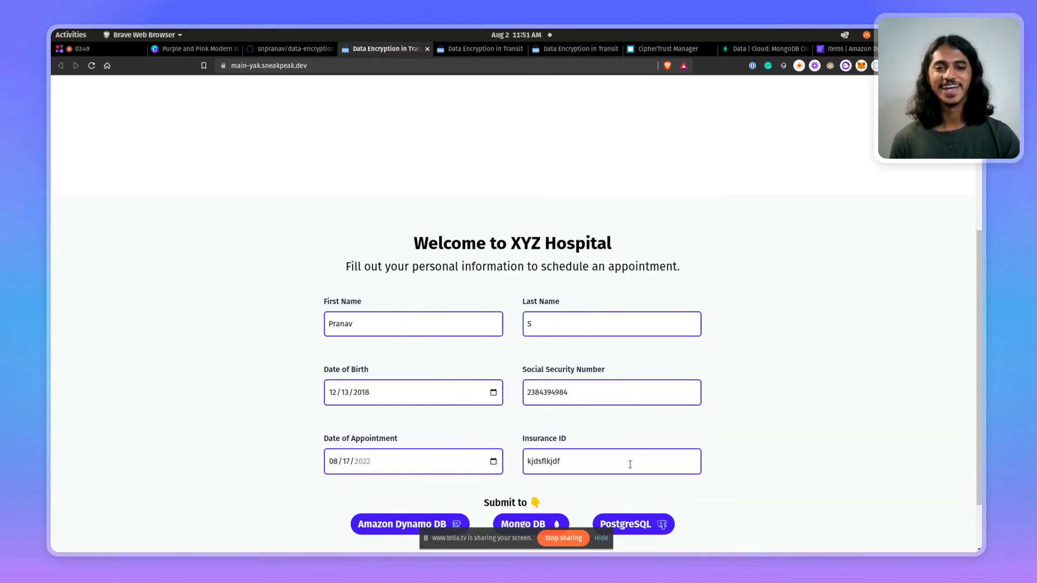
scroll("down", 3)
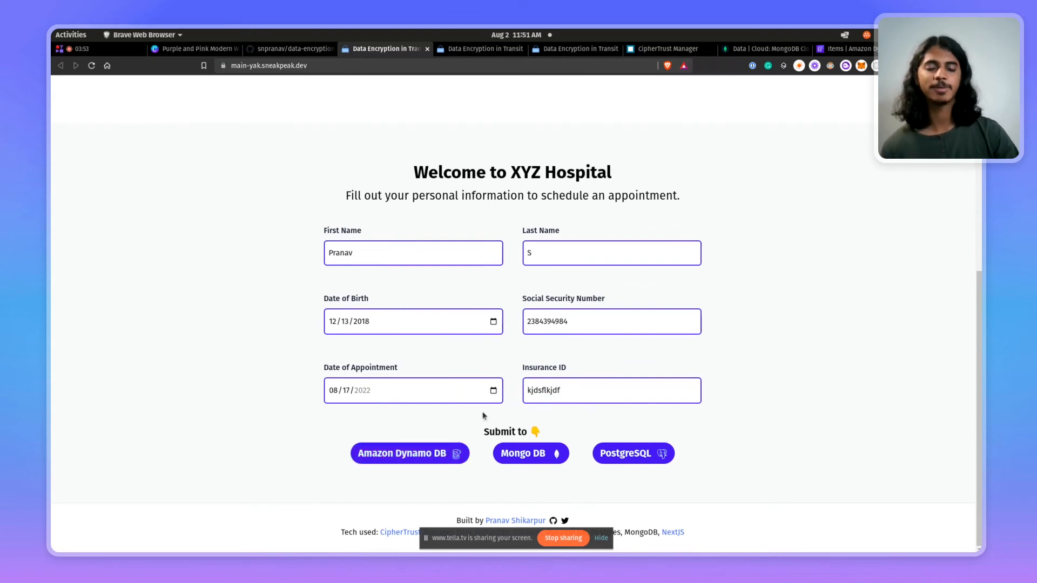
Submit the patient form to Amazon Dynamo DB
left_click(410, 453)
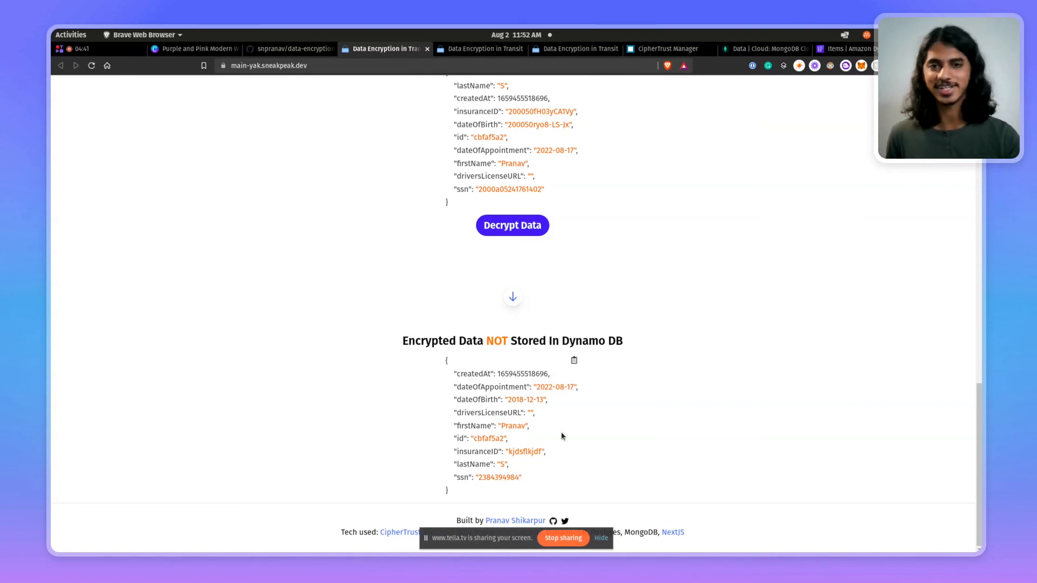
mouse_move(496, 206)
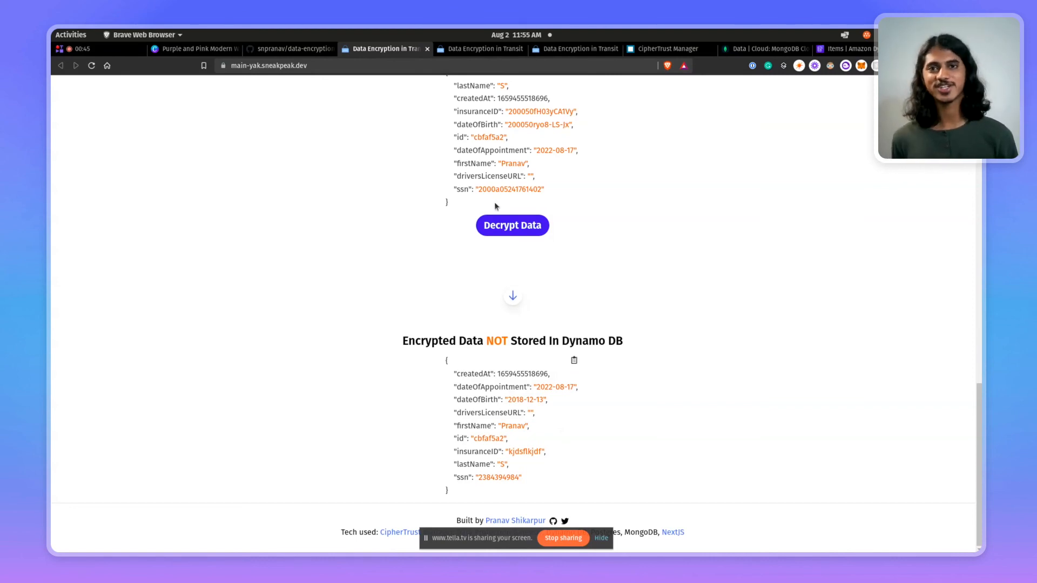